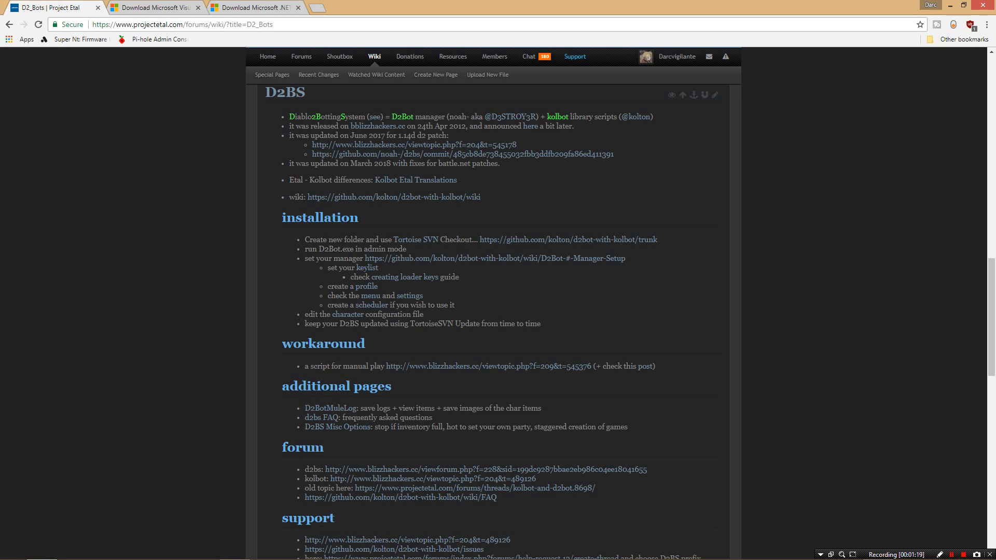
{"action": "mouse_move", "coordinate": [567, 239]}
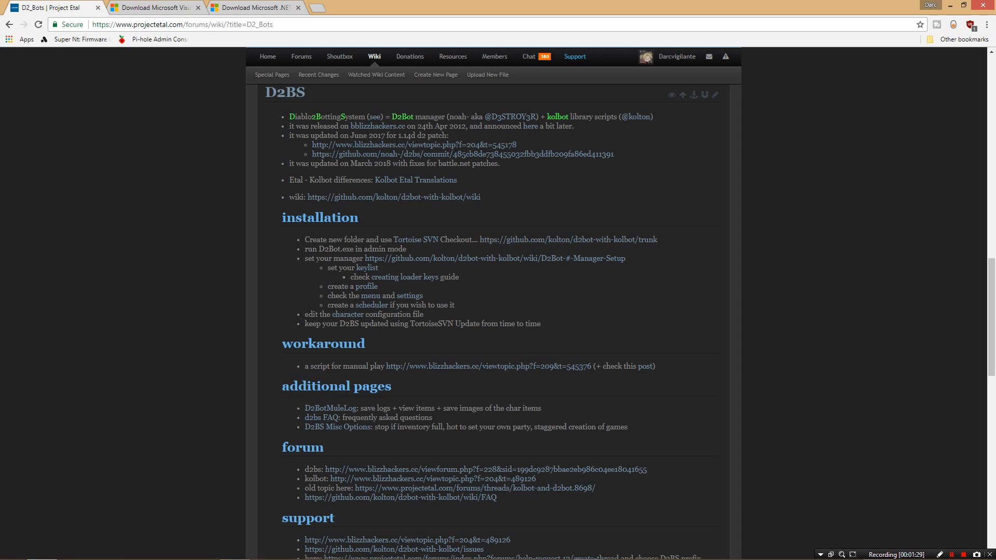
{"action": "mouse_move", "coordinate": [567, 240]}
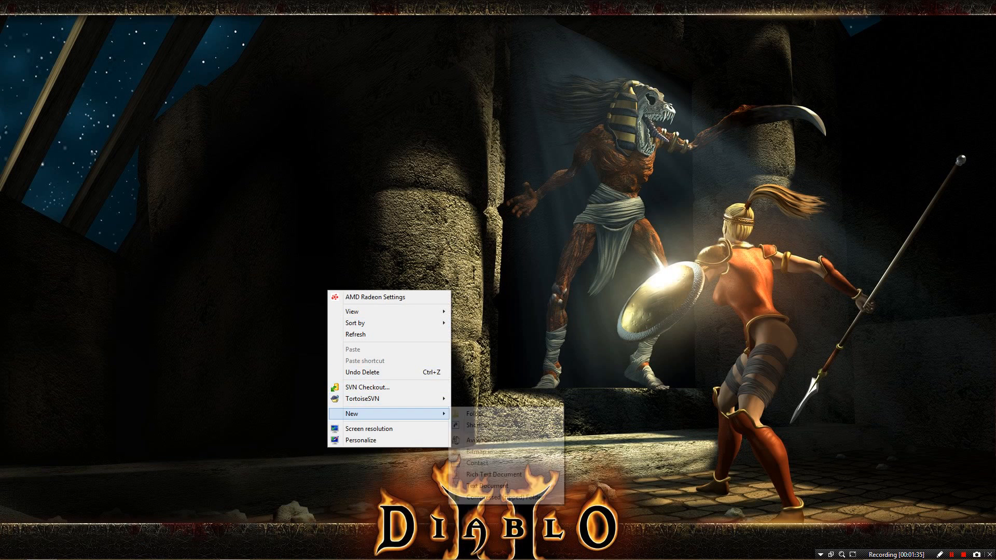
Step: Create a new desktop folder named 'Kolbot d2' for the bot files
{"action": "left_click", "coordinate": [474, 413]}
{"action": "type", "text": "Kolbot d2"}
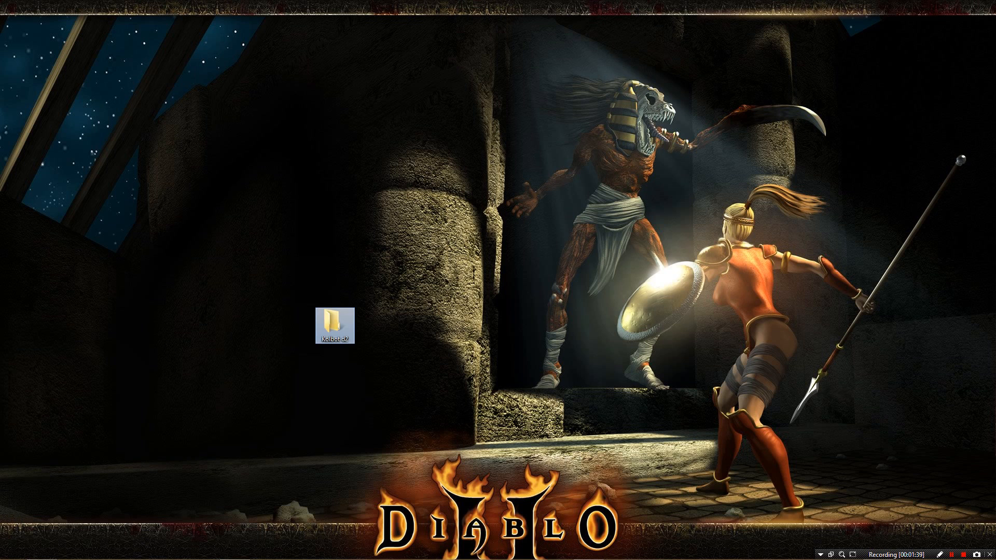
Step: Check out the kolbot trunk repository into the Kolbot d2 folder via SVN Checkout
{"action": "right_click", "coordinate": [336, 319]}
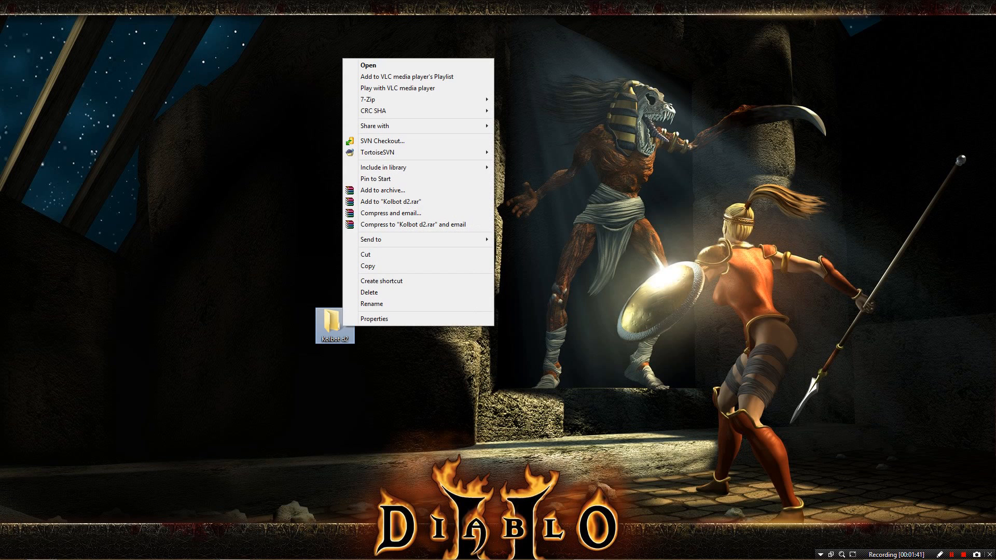
{"action": "mouse_move", "coordinate": [381, 140]}
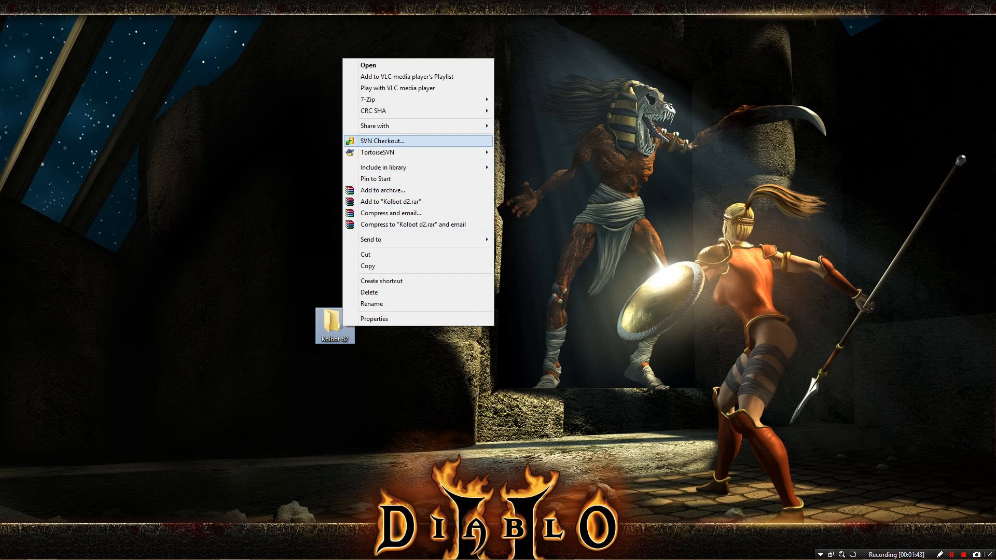
{"action": "left_click", "coordinate": [382, 140]}
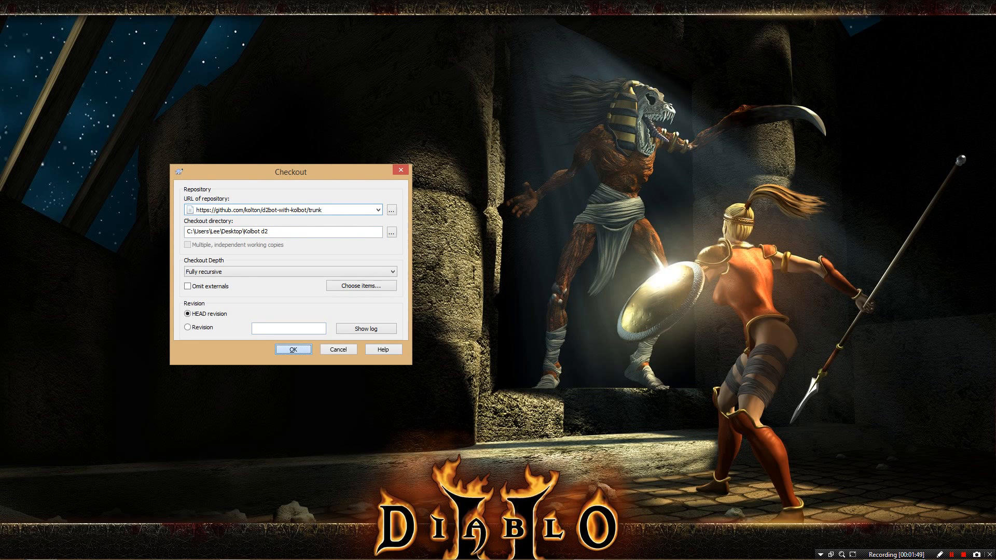
{"action": "left_click", "coordinate": [292, 349]}
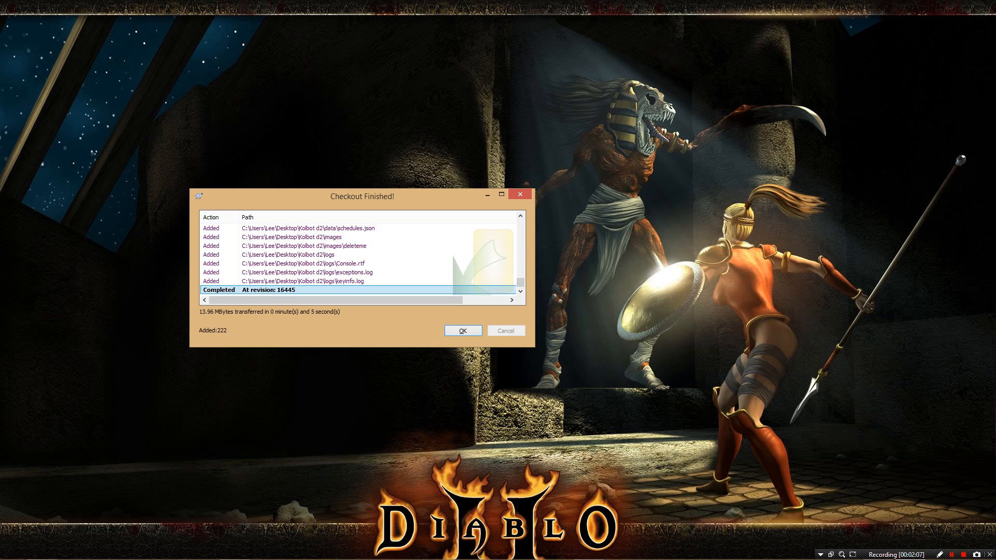
Step: Dismiss the checkout report and show the .NET Framework 4 download page in Chrome
{"action": "left_click", "coordinate": [462, 331]}
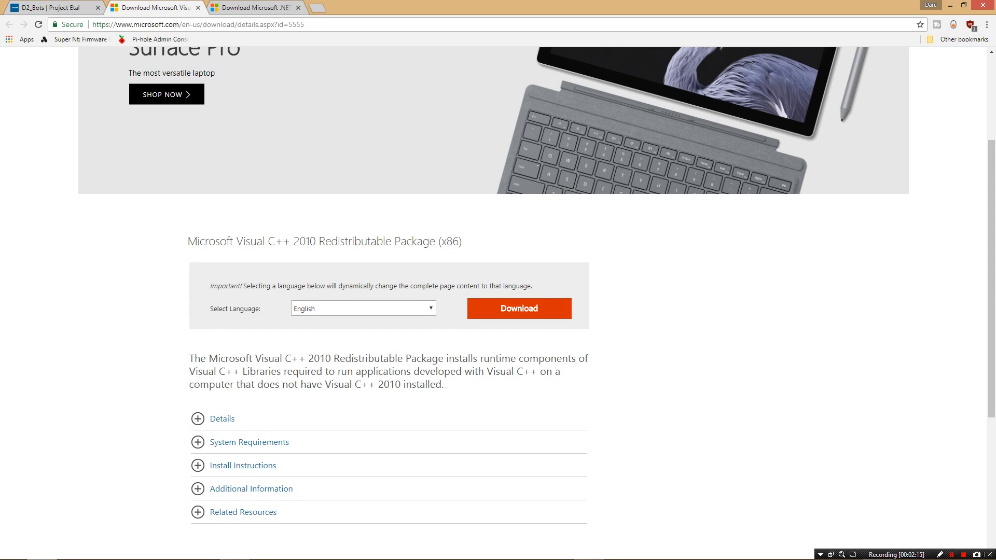
{"action": "left_click", "coordinate": [518, 308]}
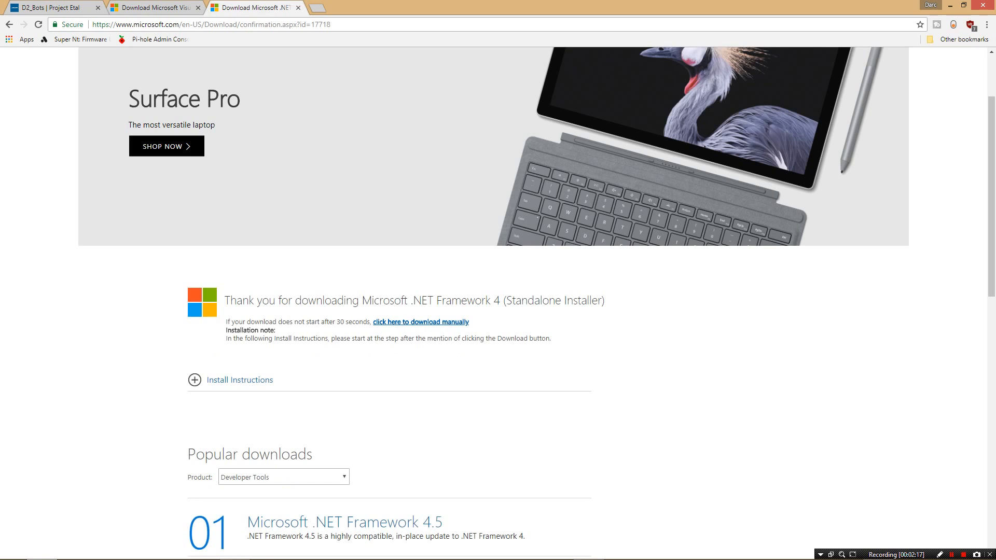